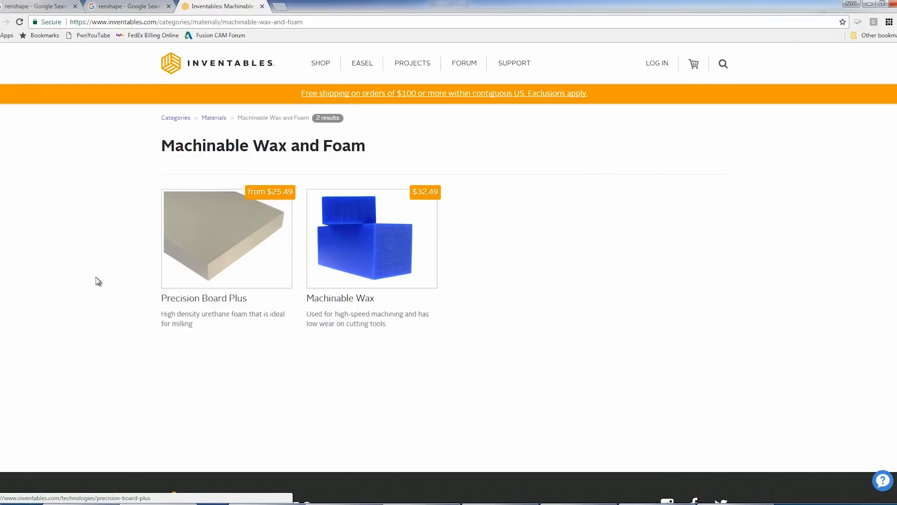
{"action": "mouse_move", "coordinate": [143, 261]}
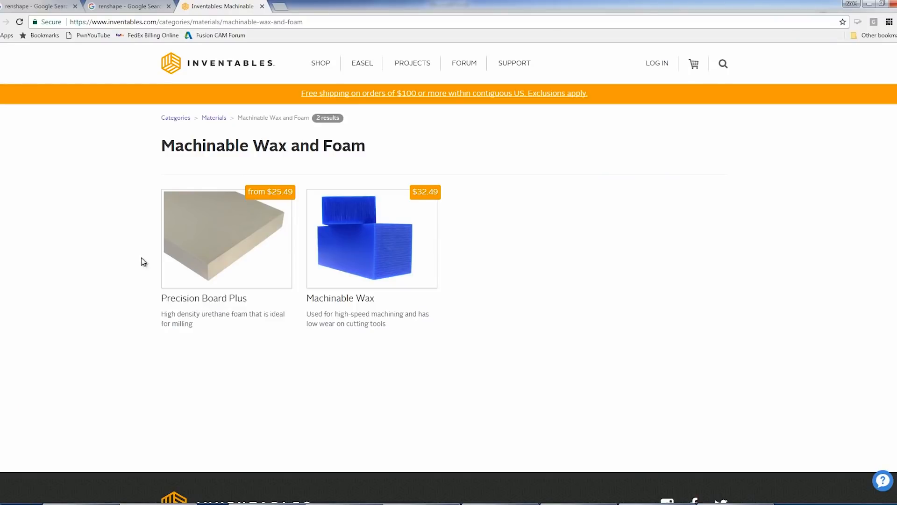
View the Precision Board Plus product page with its prices, part numbers and sizes
{"action": "left_click", "coordinate": [226, 237]}
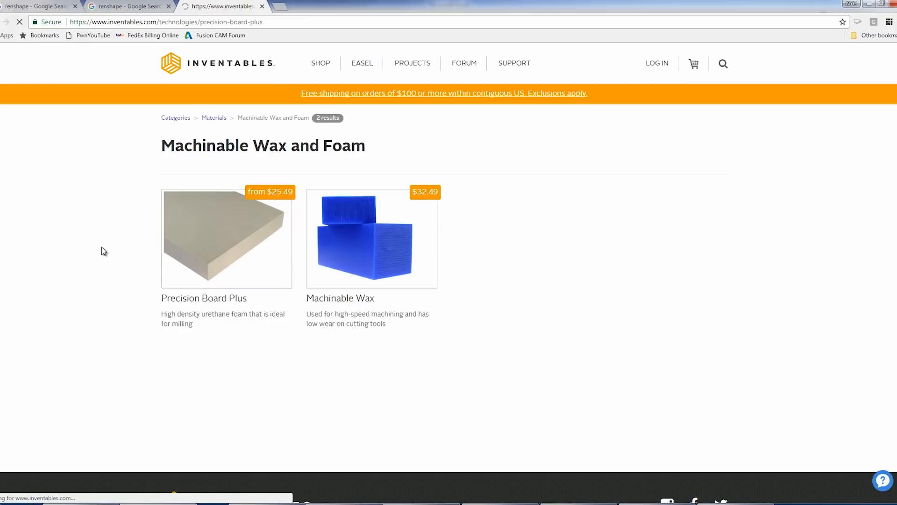
{"action": "left_click", "coordinate": [226, 237]}
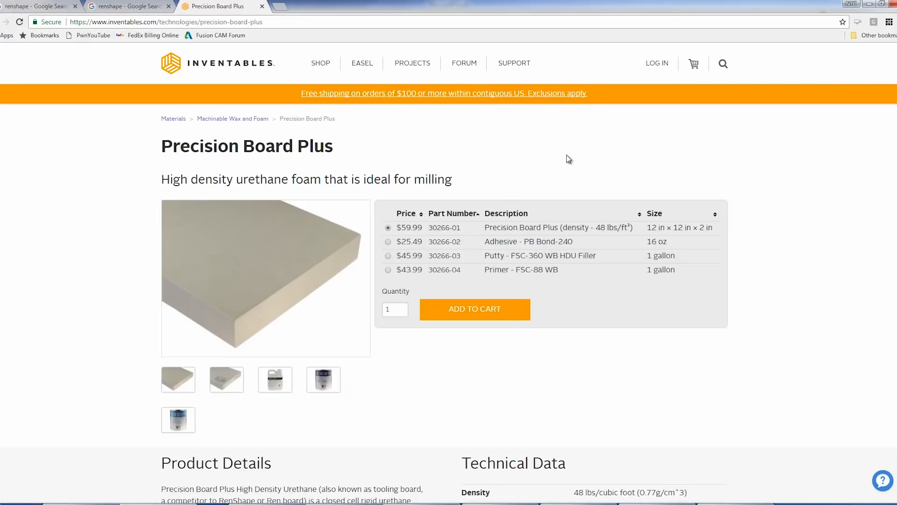
{"action": "mouse_move", "coordinate": [435, 202]}
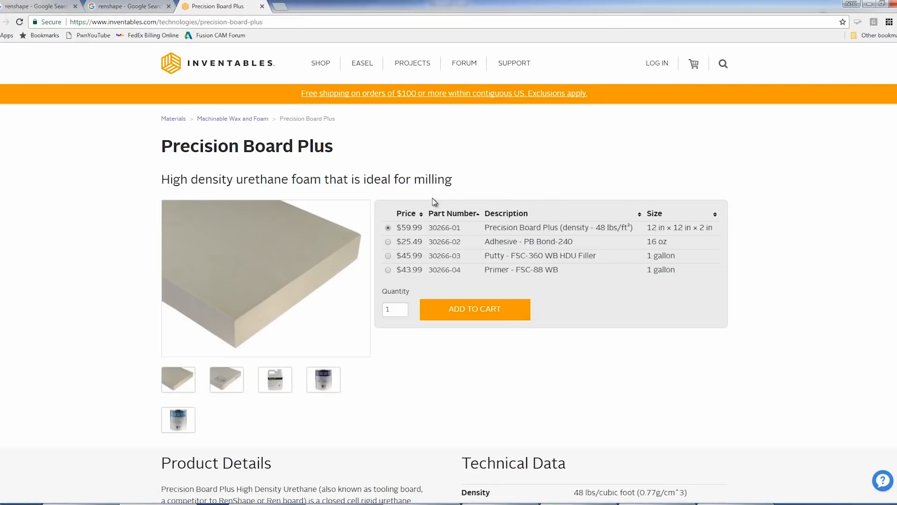
{"action": "mouse_move", "coordinate": [478, 149]}
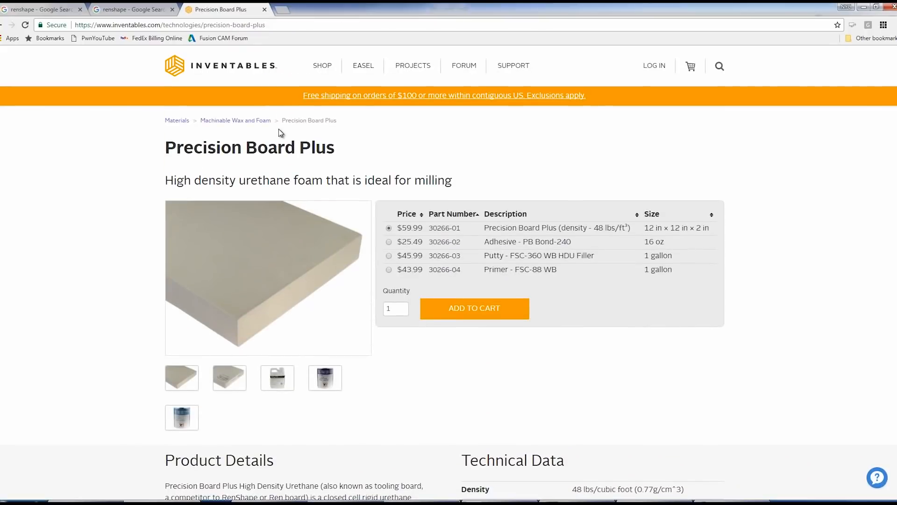
View the FMSC RenShape Modeling and Styling Boards result, then browse the RenShape image results
{"action": "left_click", "coordinate": [41, 10]}
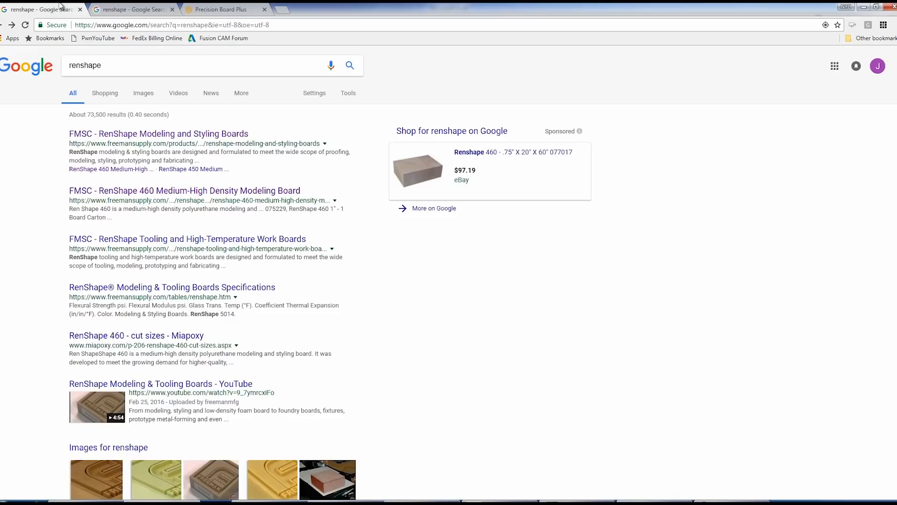
{"action": "left_click", "coordinate": [158, 134]}
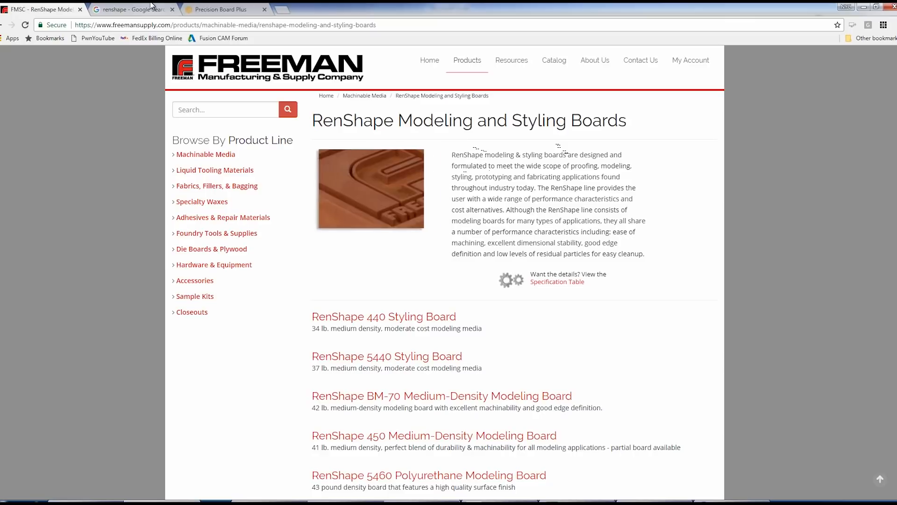
{"action": "left_click", "coordinate": [131, 9]}
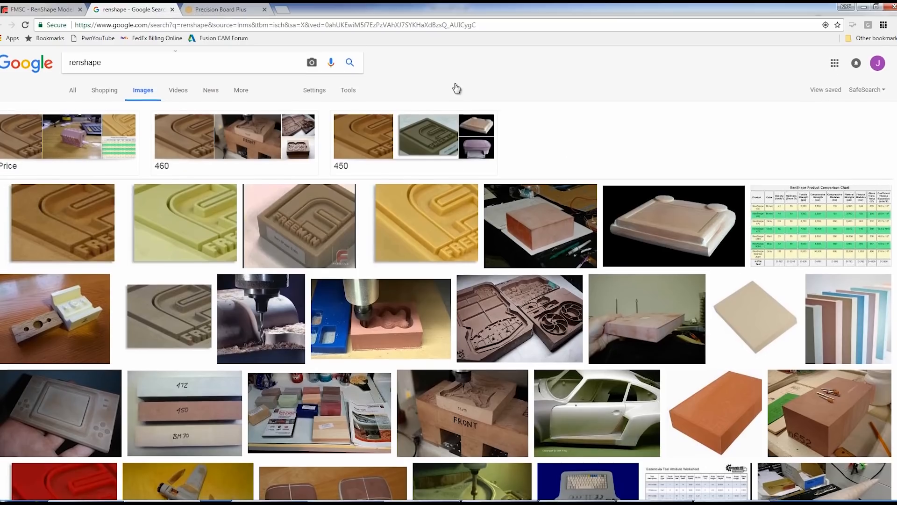
{"action": "scroll", "scroll_direction": "down", "scroll_amount": 3}
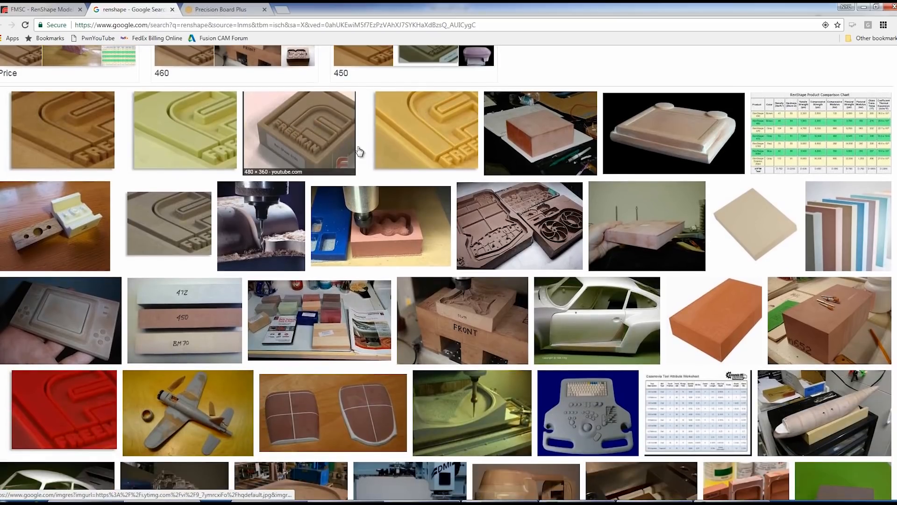
{"action": "mouse_move", "coordinate": [625, 317]}
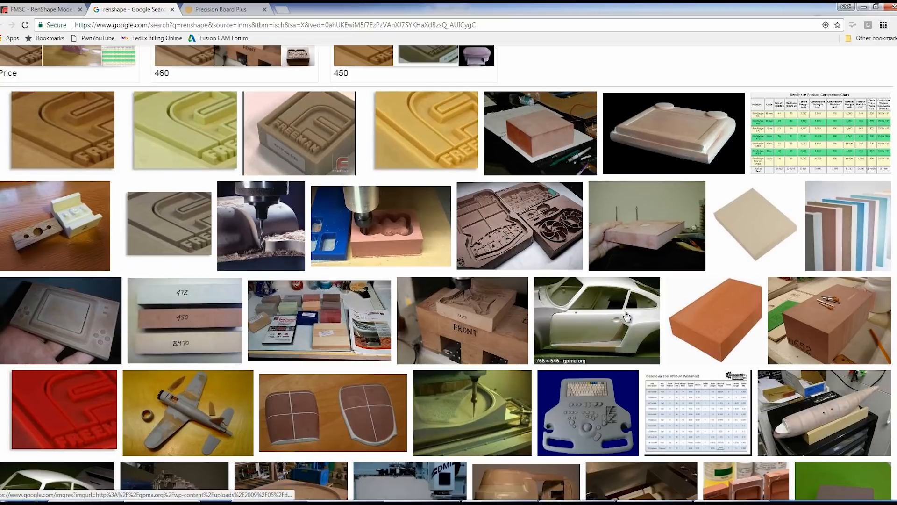
{"action": "scroll", "scroll_direction": "down", "scroll_amount": 3}
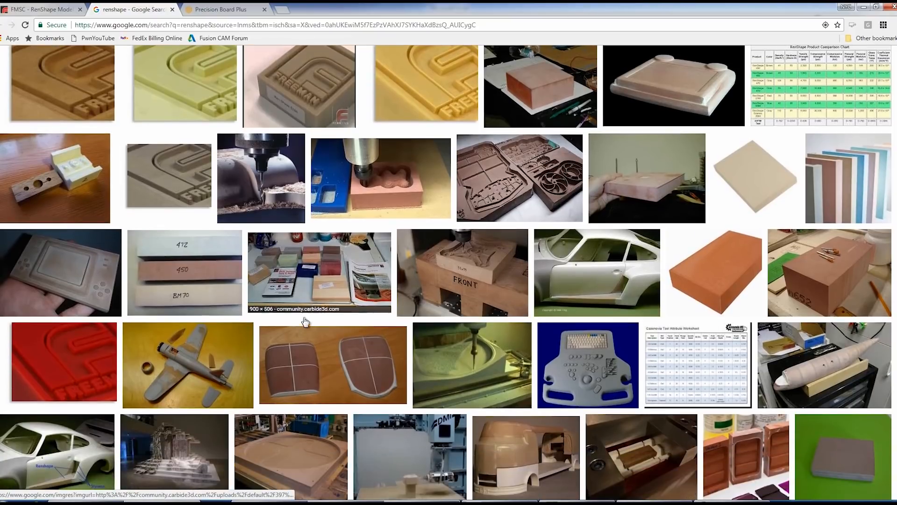
{"action": "scroll", "scroll_direction": "down", "scroll_amount": 3}
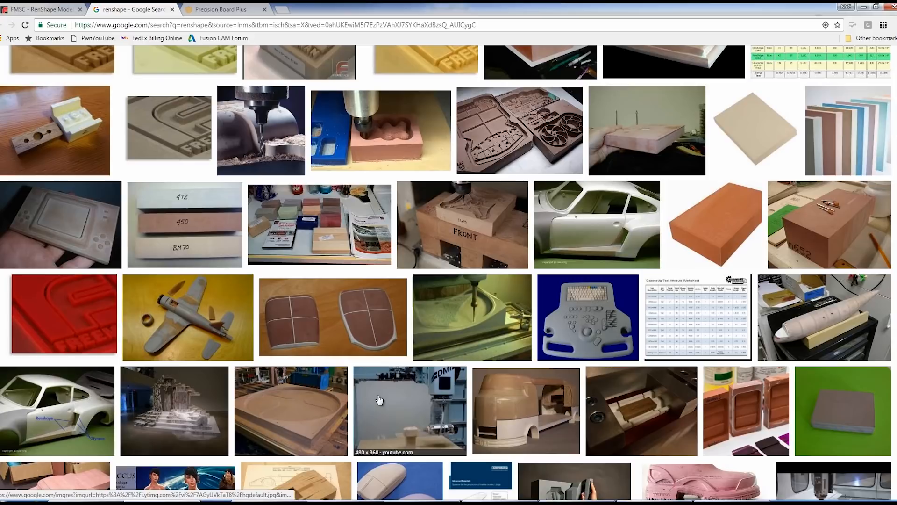
{"action": "scroll", "scroll_direction": "down", "scroll_amount": 3}
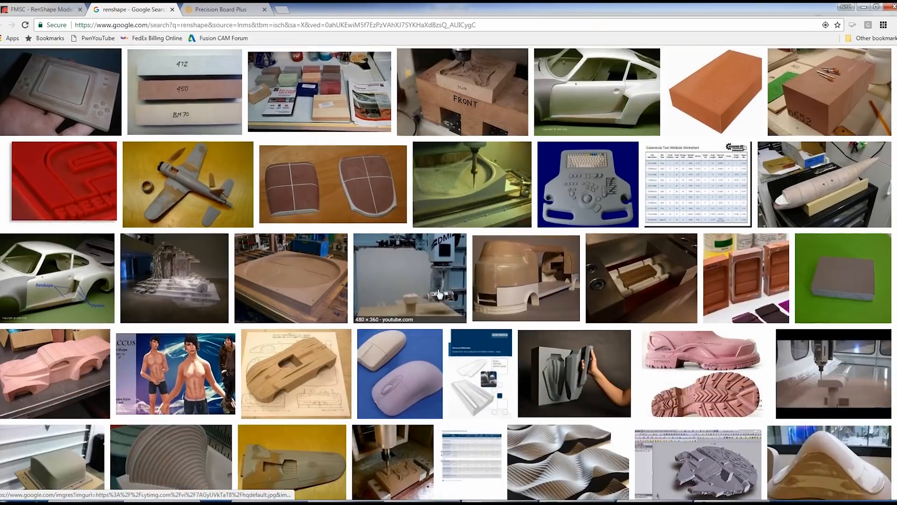
{"action": "scroll", "scroll_direction": "down", "scroll_amount": 3}
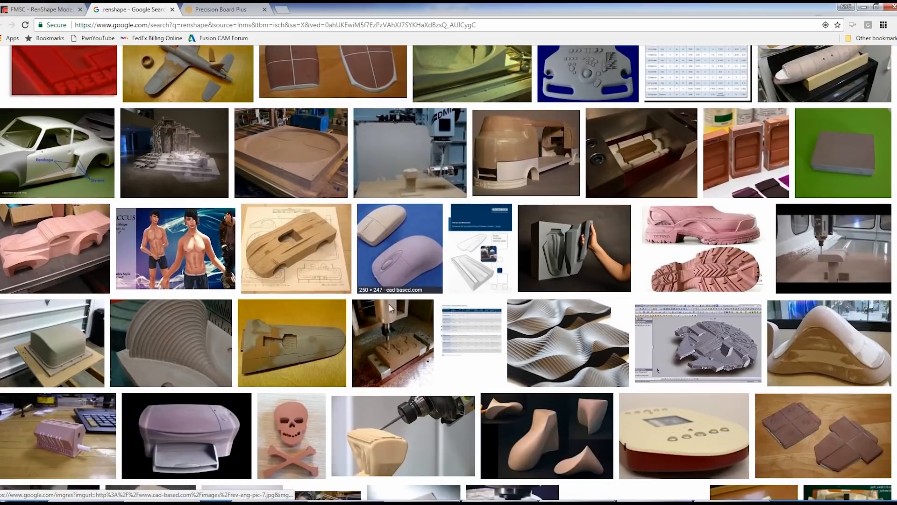
{"action": "scroll", "scroll_direction": "down", "scroll_amount": 3}
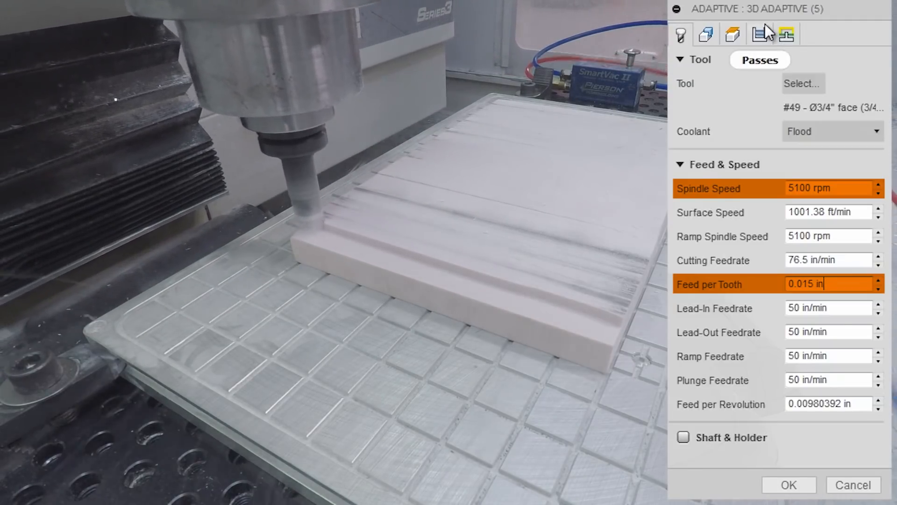
Set the adaptive toolpath's passes to 0.6 in optimal load and 0.01 in stock to leave
{"action": "left_click", "coordinate": [758, 60]}
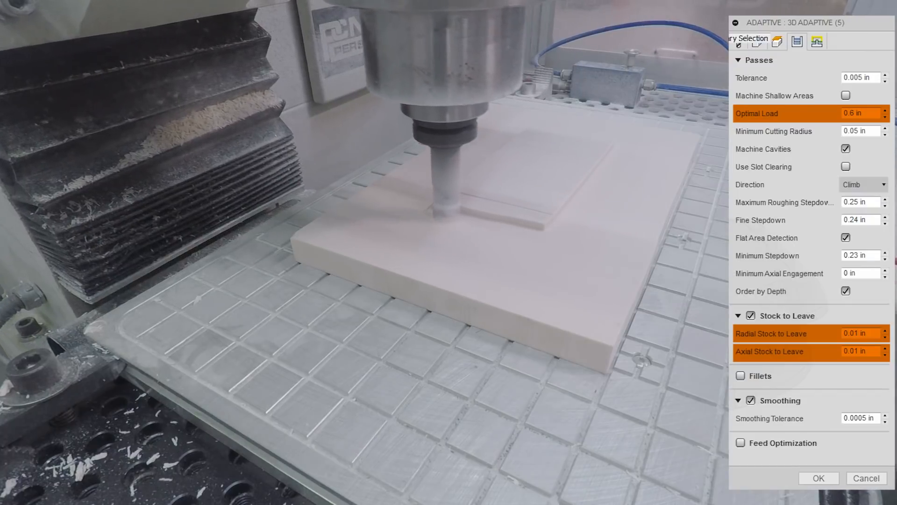
{"action": "left_click", "coordinate": [817, 477]}
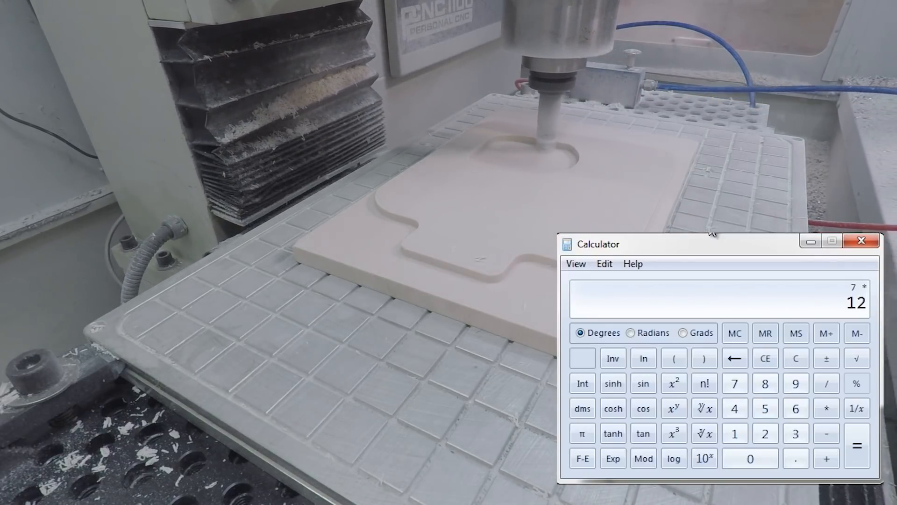
Compute 7 × 12 in Calculator
{"action": "left_click", "coordinate": [826, 408]}
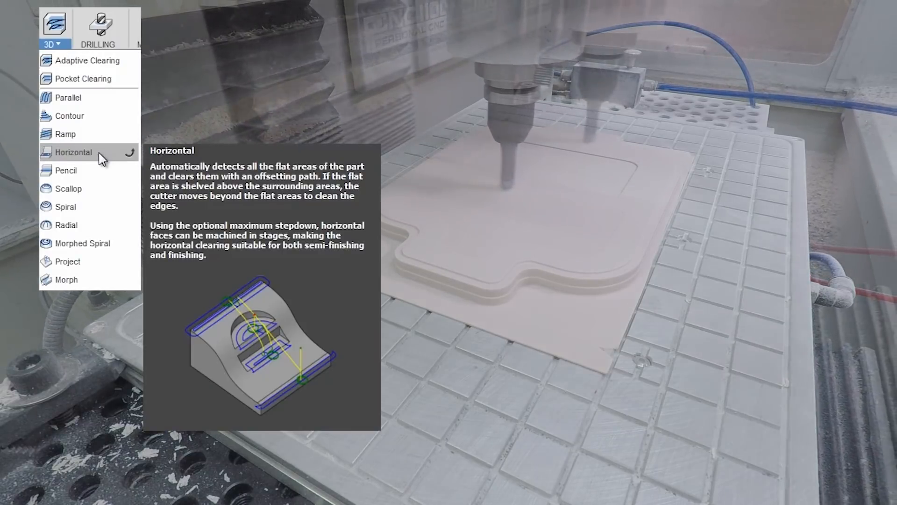
Start a Horizontal toolpath, then edit Contour1 (4) under Lid Op1 Vacum showing its geometry chains
{"action": "left_click", "coordinate": [73, 152]}
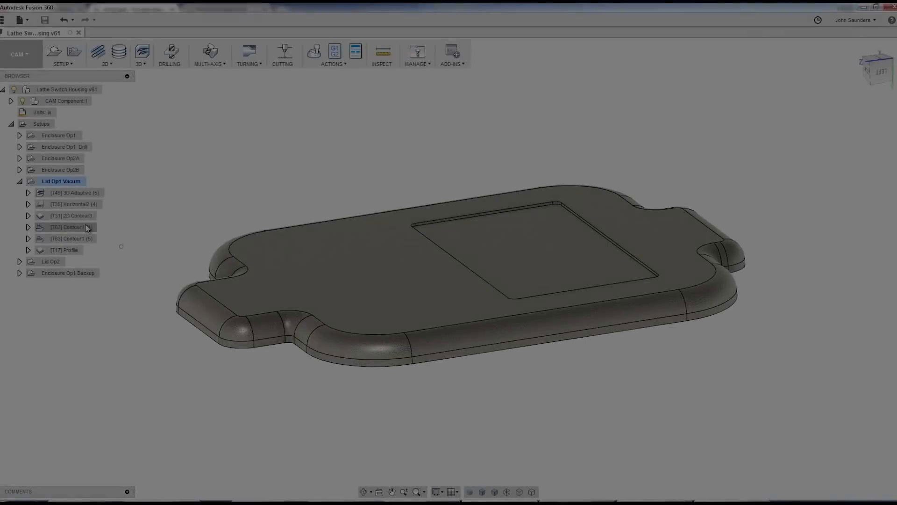
{"action": "left_click", "coordinate": [72, 227]}
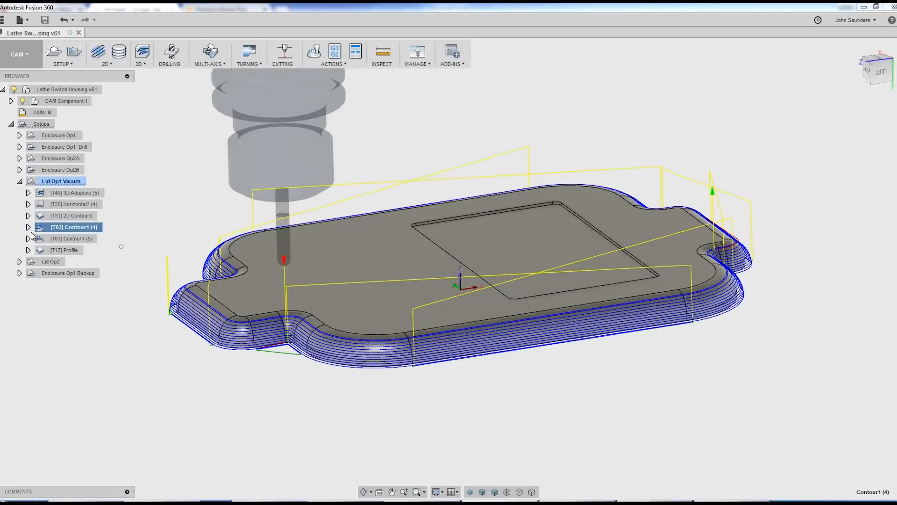
{"action": "double_click", "coordinate": [71, 226]}
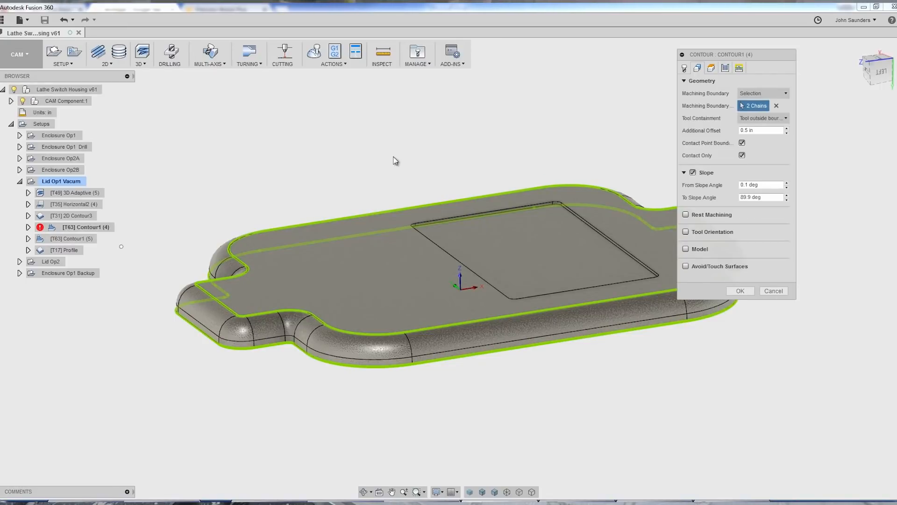
{"action": "mouse_move", "coordinate": [195, 334]}
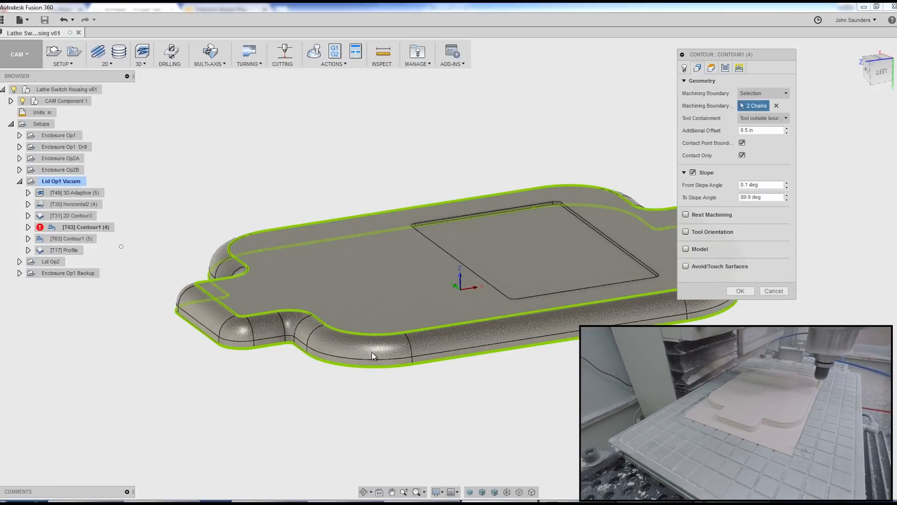
{"action": "mouse_move", "coordinate": [216, 308]}
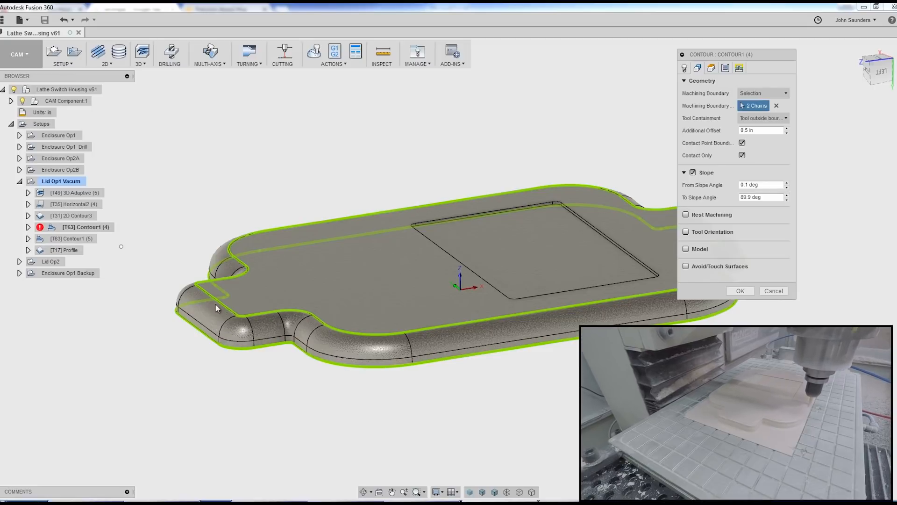
{"action": "mouse_move", "coordinate": [657, 204]}
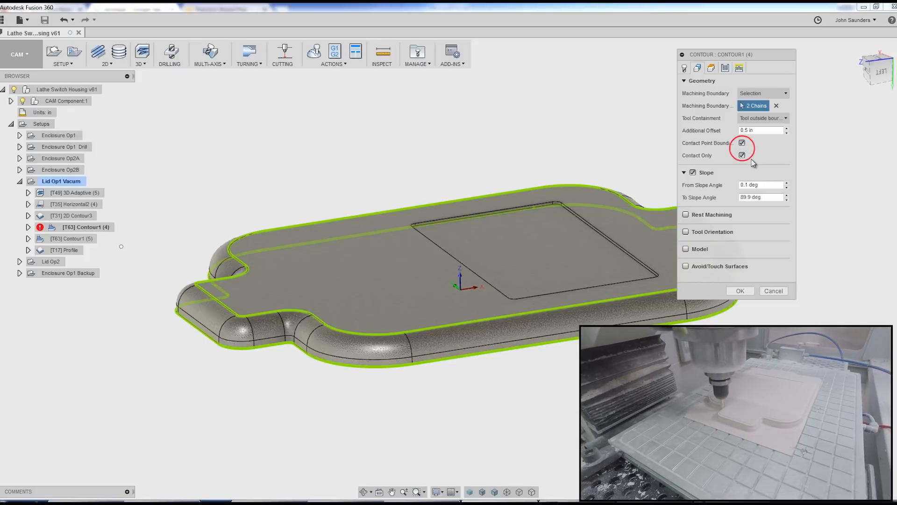
{"action": "mouse_move", "coordinate": [772, 290]}
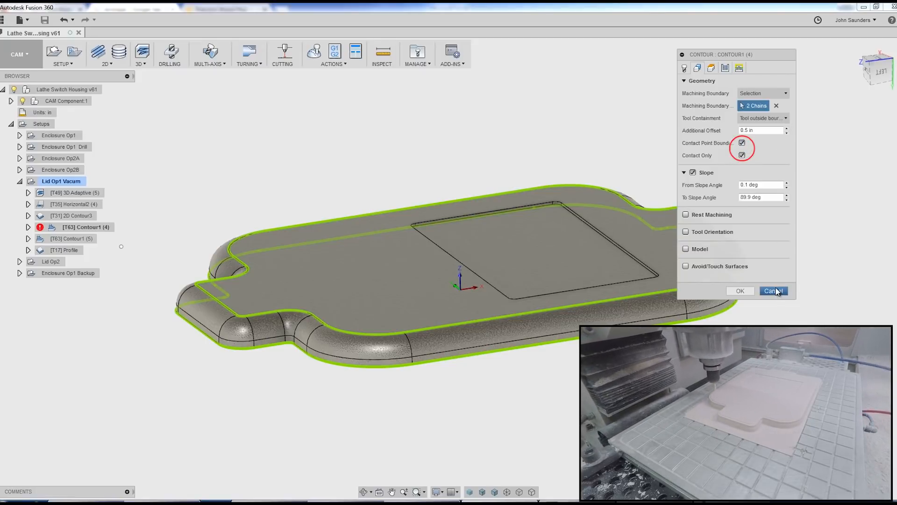
Cancel the Contour1 (4) dialog, leaving its rim finishing passes displayed
{"action": "left_click", "coordinate": [772, 290]}
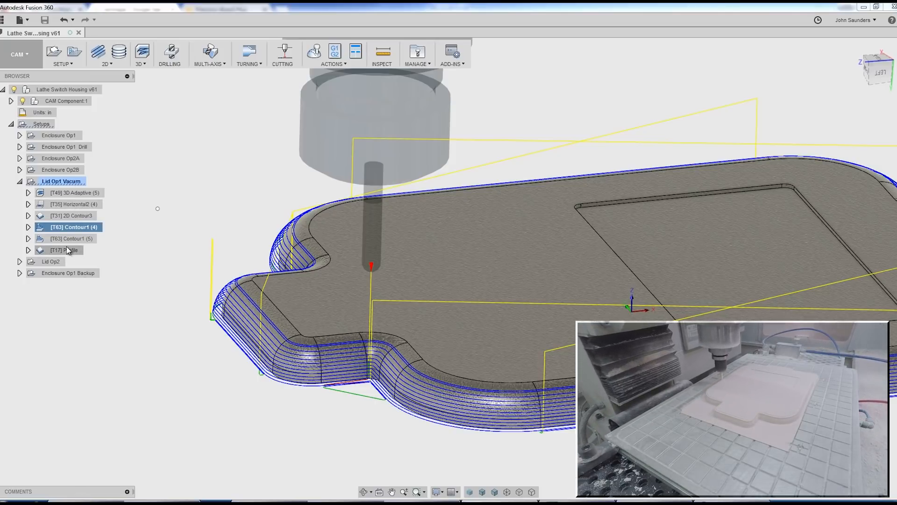
{"action": "right_click", "coordinate": [68, 239]}
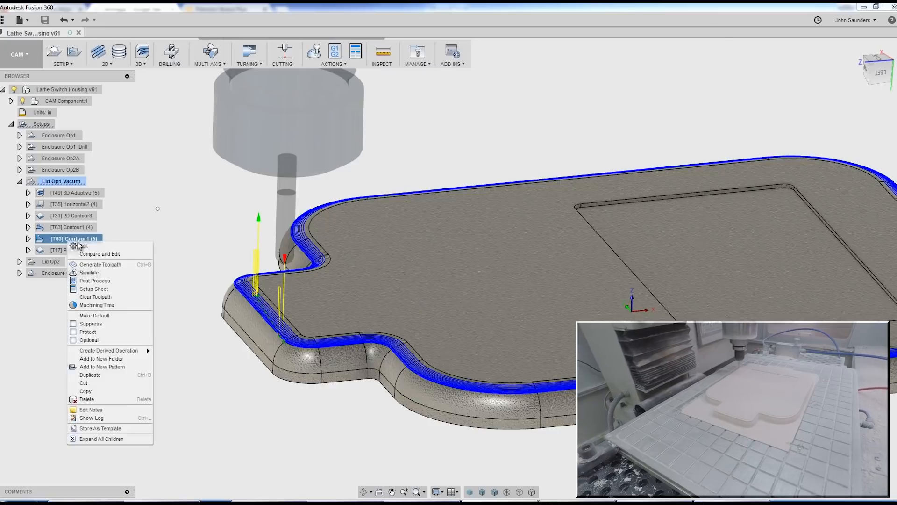
{"action": "left_click", "coordinate": [83, 246]}
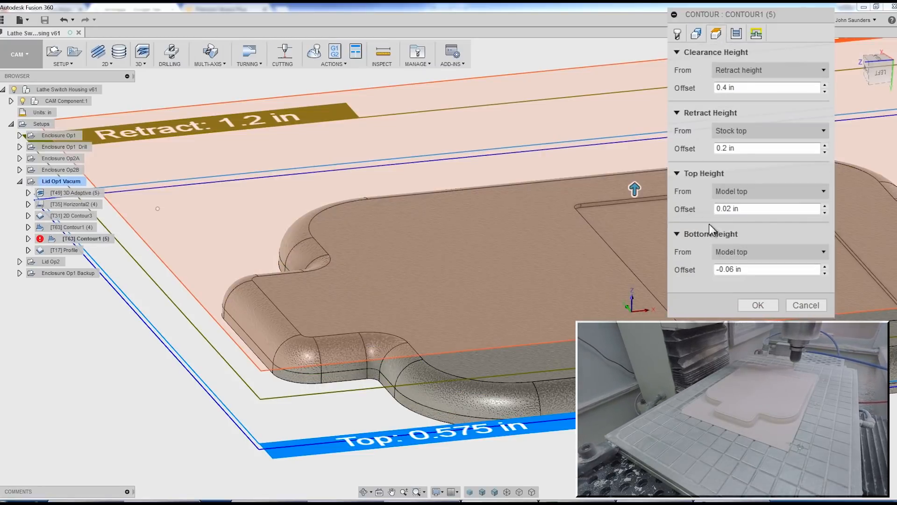
{"action": "mouse_move", "coordinate": [799, 184]}
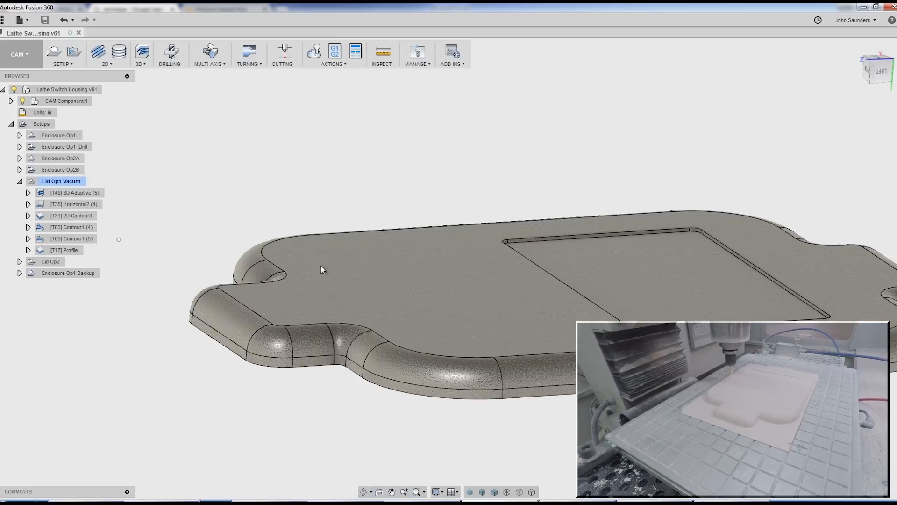
{"action": "left_click", "coordinate": [71, 226]}
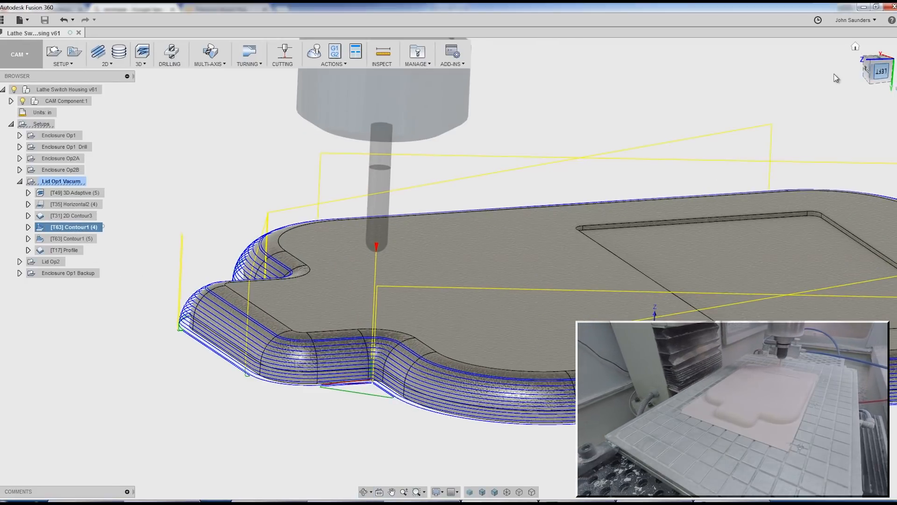
{"action": "left_click", "coordinate": [314, 51]}
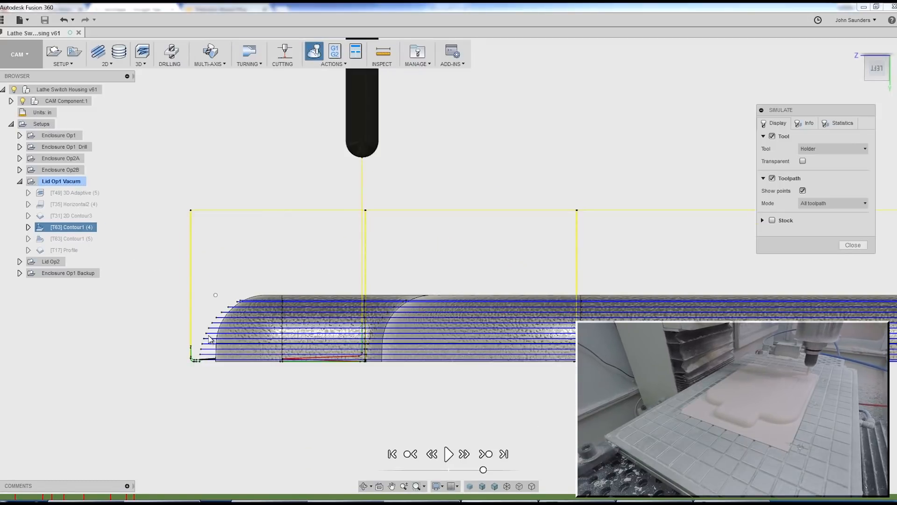
{"action": "left_click", "coordinate": [449, 454]}
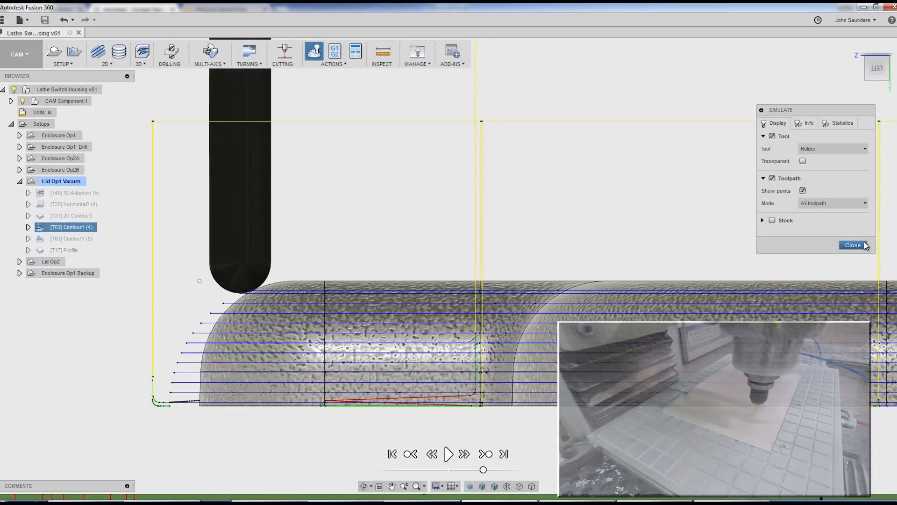
{"action": "left_click", "coordinate": [853, 245]}
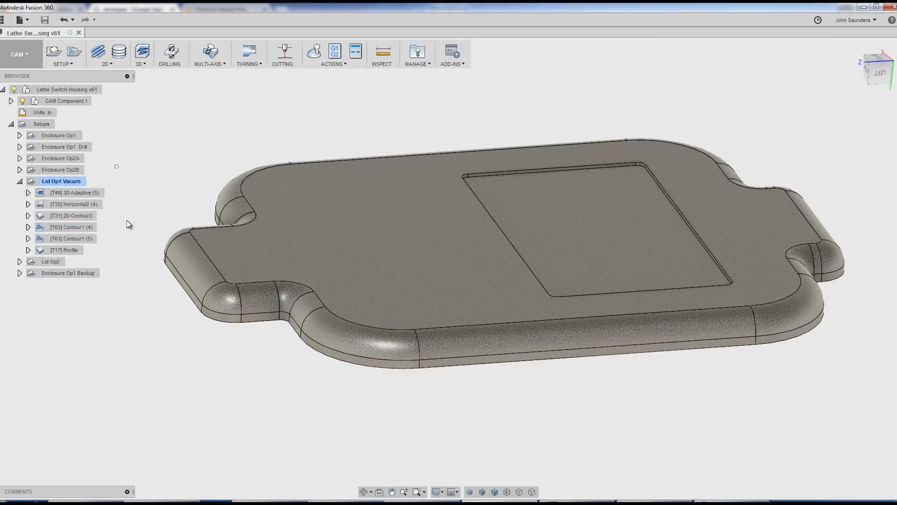
Expand the Lid Op2 setup to list its adaptive, horizontal and contour operations
{"action": "left_click", "coordinate": [69, 250]}
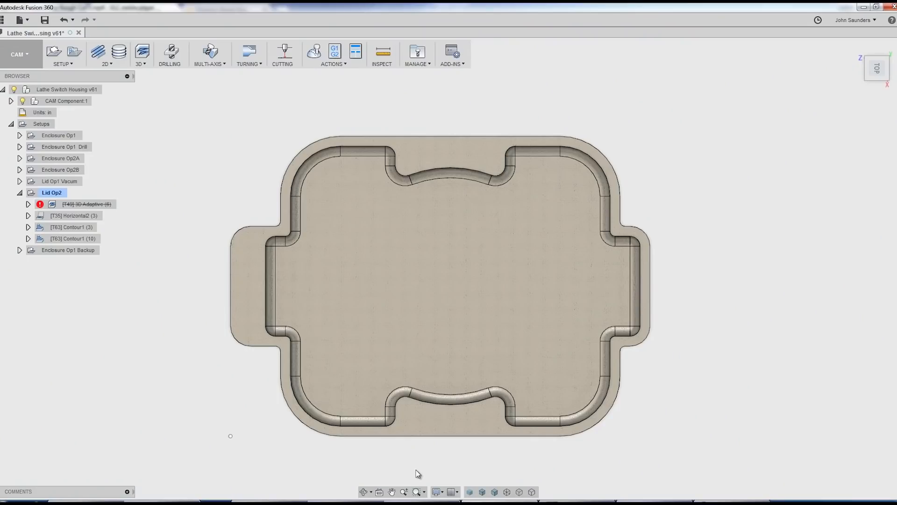
Return to the home 3D view and activate 3D Adaptive (6), showing its tool over the lid
{"action": "left_click", "coordinate": [231, 436]}
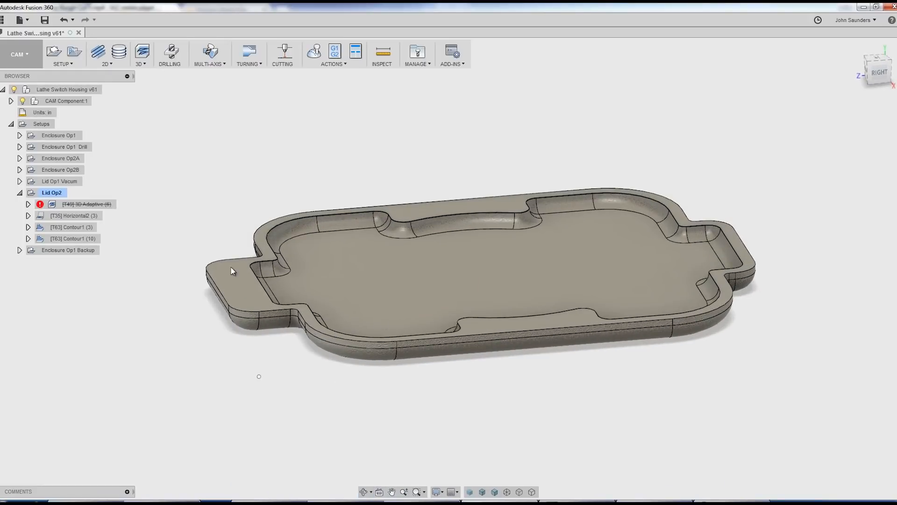
{"action": "left_click", "coordinate": [86, 203]}
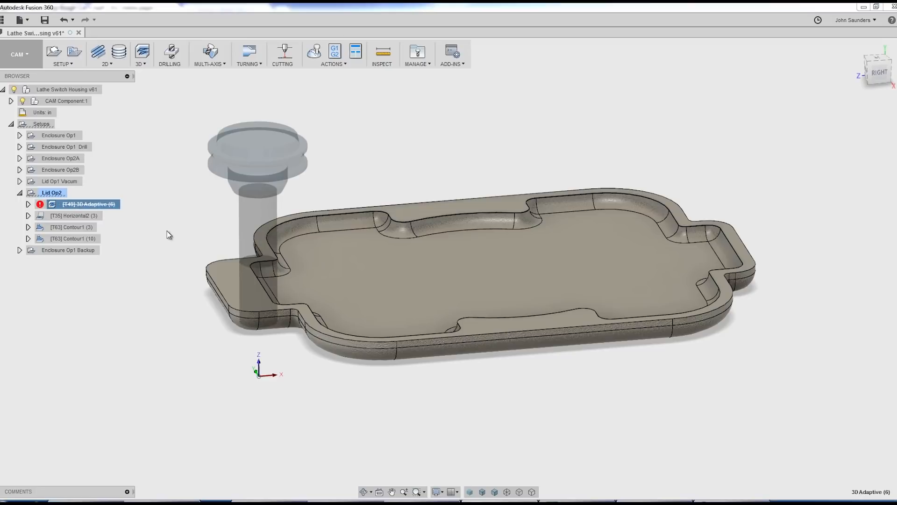
Edit Horizontal2 (3), showing its 5140 rpm spindle speed and 0.007 in feed per tooth
{"action": "left_click", "coordinate": [72, 215]}
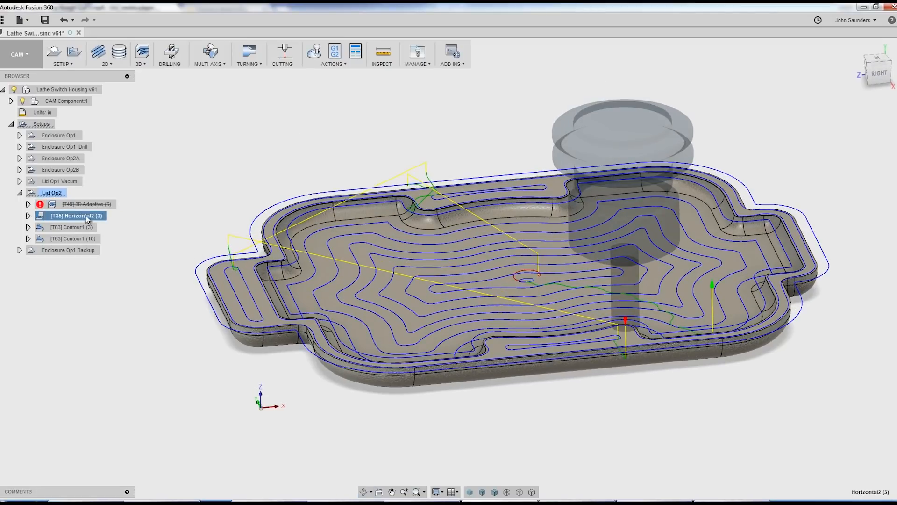
{"action": "double_click", "coordinate": [70, 215]}
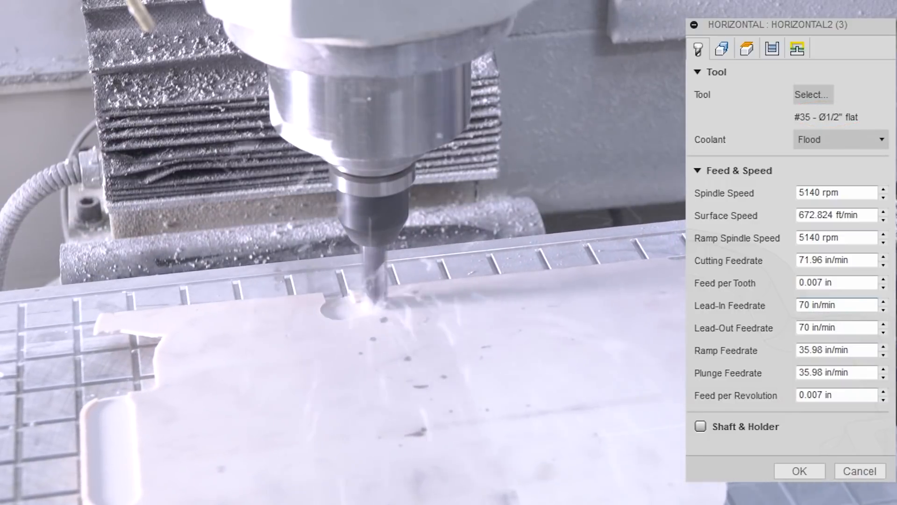
{"action": "left_click", "coordinate": [835, 282]}
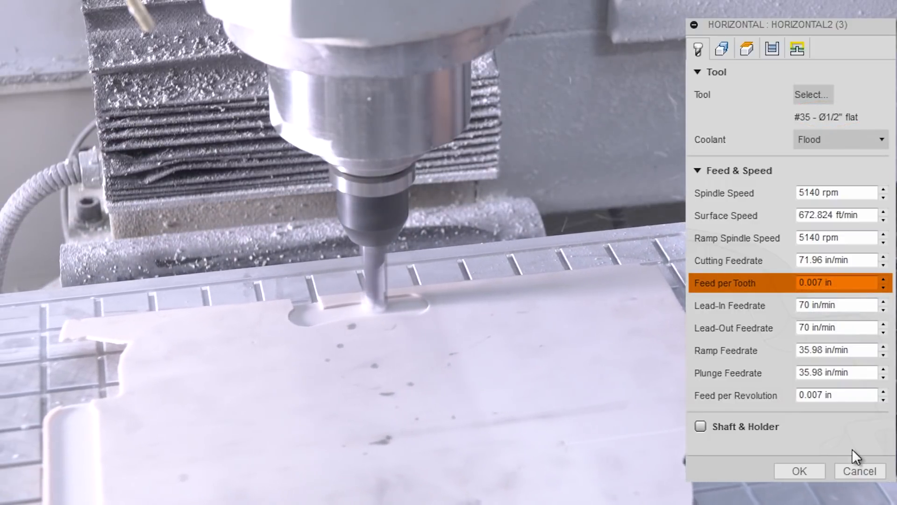